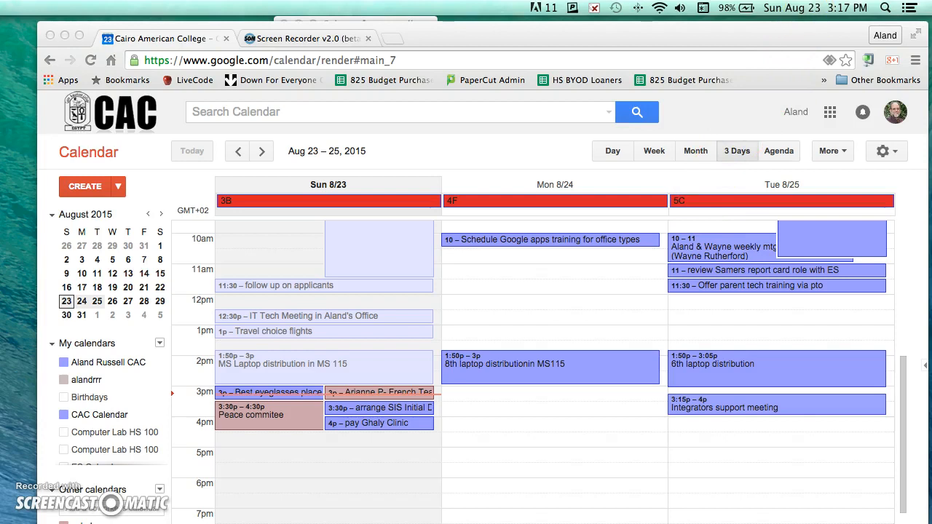
mouse_move(816, 13)
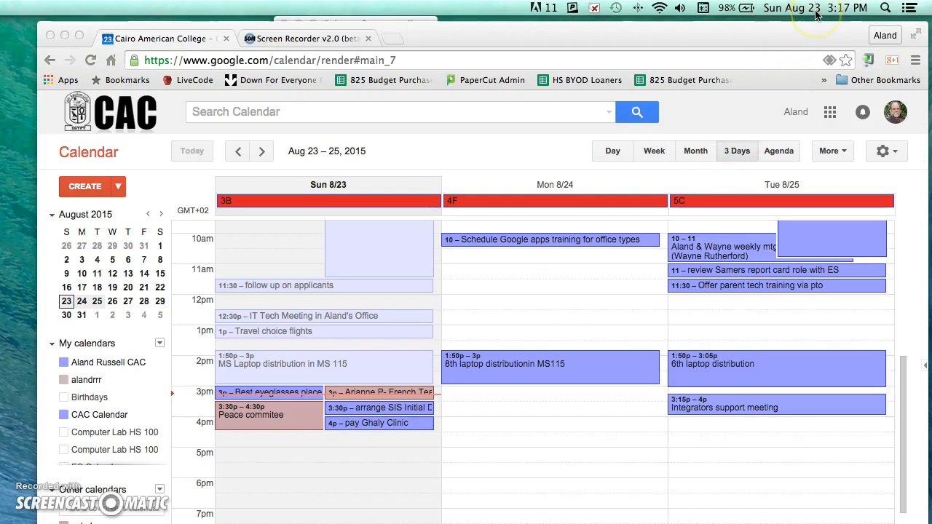
- Show the menu bar clock's options with the full date and digital display
left_click(815, 8)
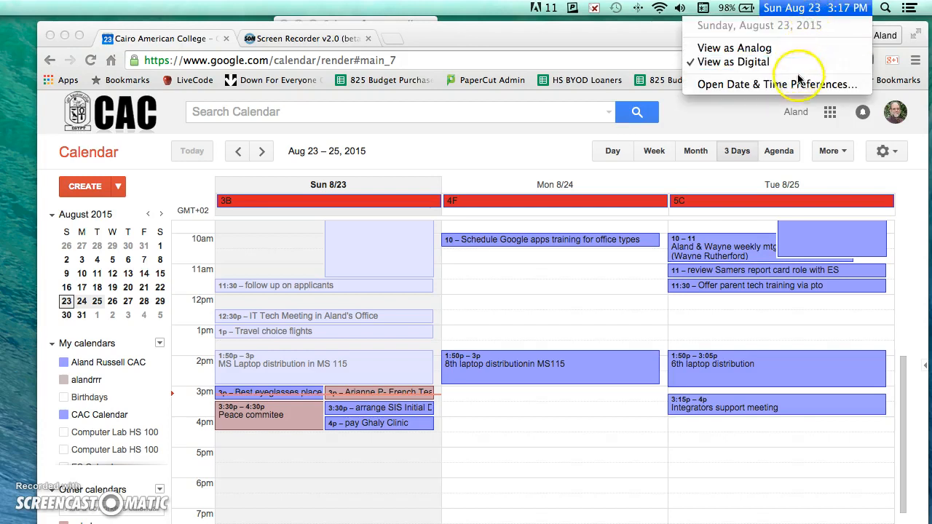
mouse_move(776, 85)
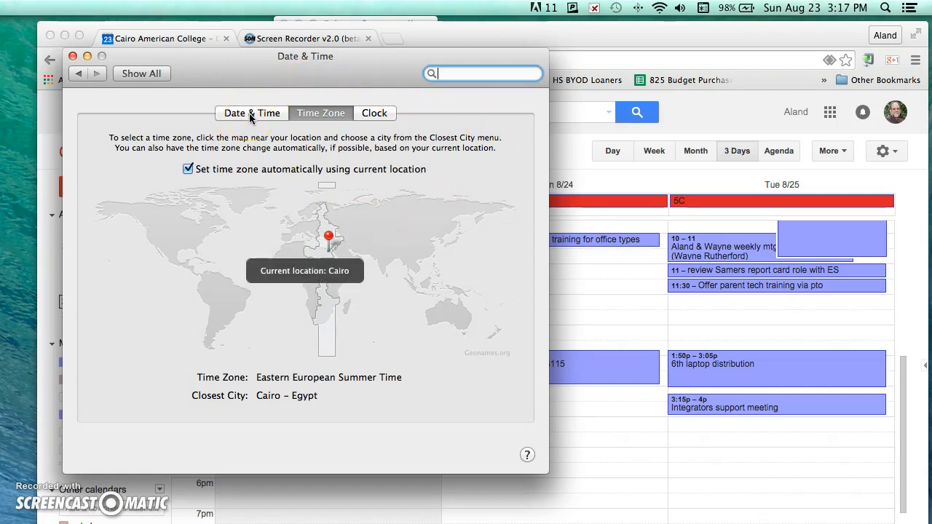
- Show the Date & Time tab with manual date fields showing 8/23/2015
left_click(251, 113)
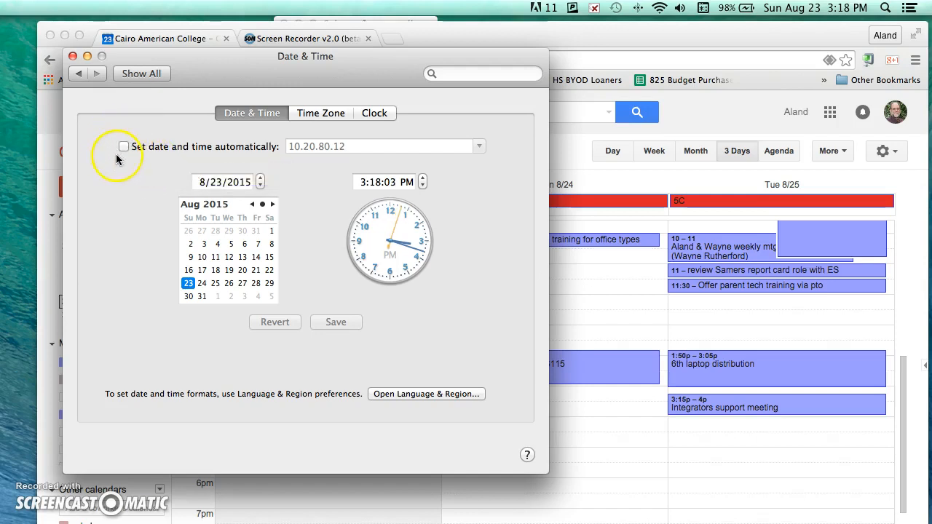
mouse_move(124, 146)
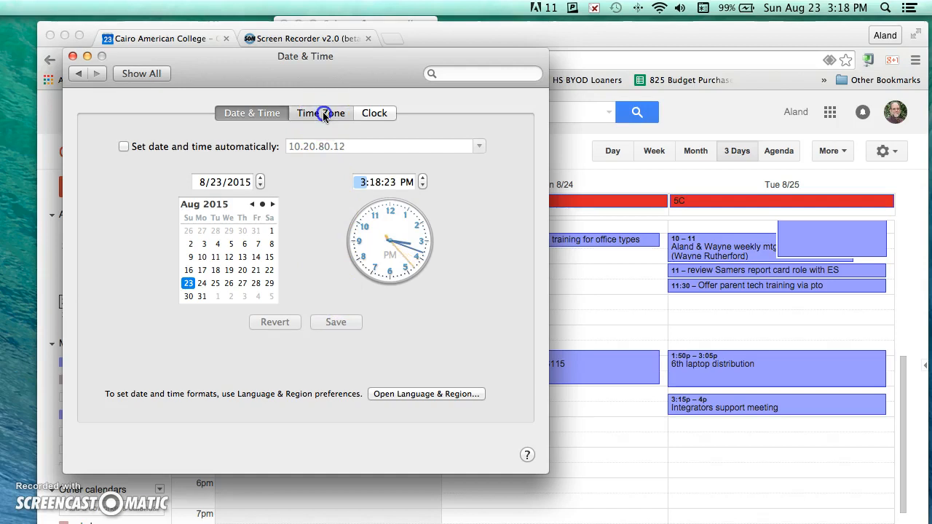
- Turn off automatic time zone and select Egypt on the map with Cairo – Egypt as closest city
left_click(321, 113)
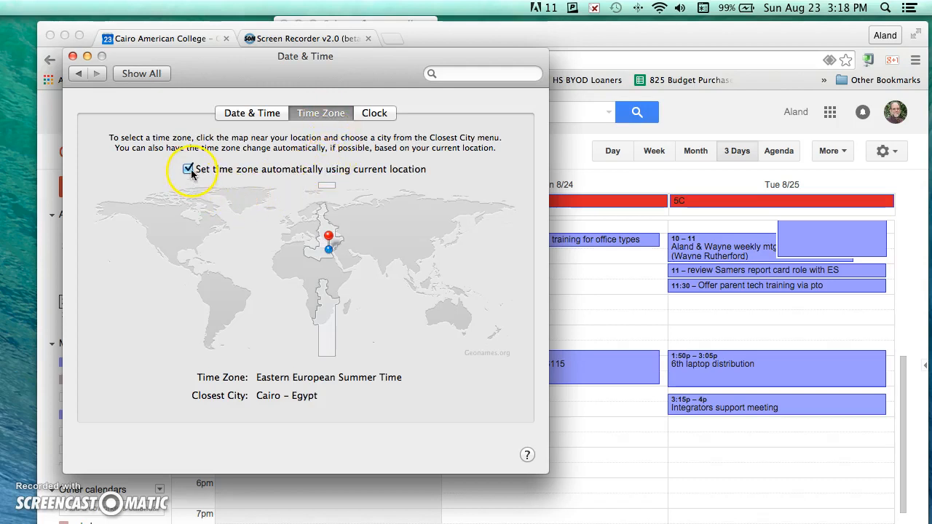
mouse_move(188, 169)
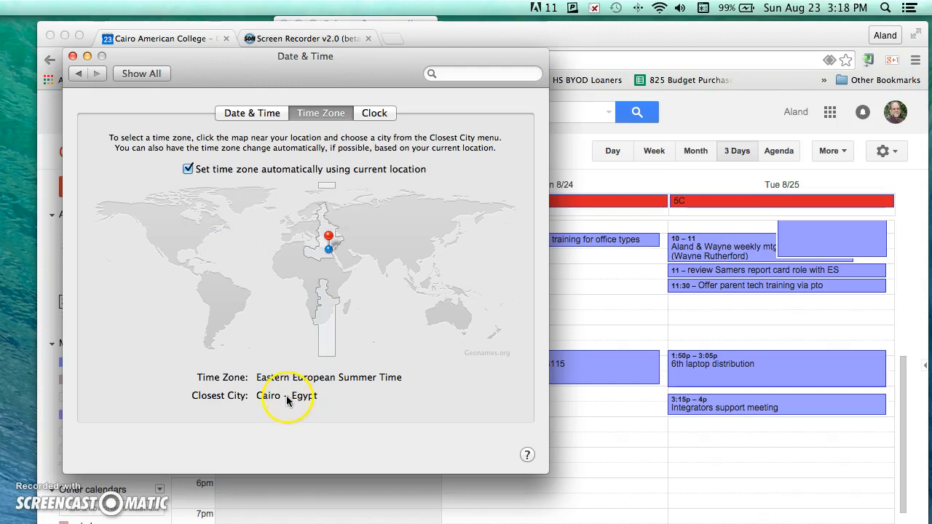
mouse_move(276, 402)
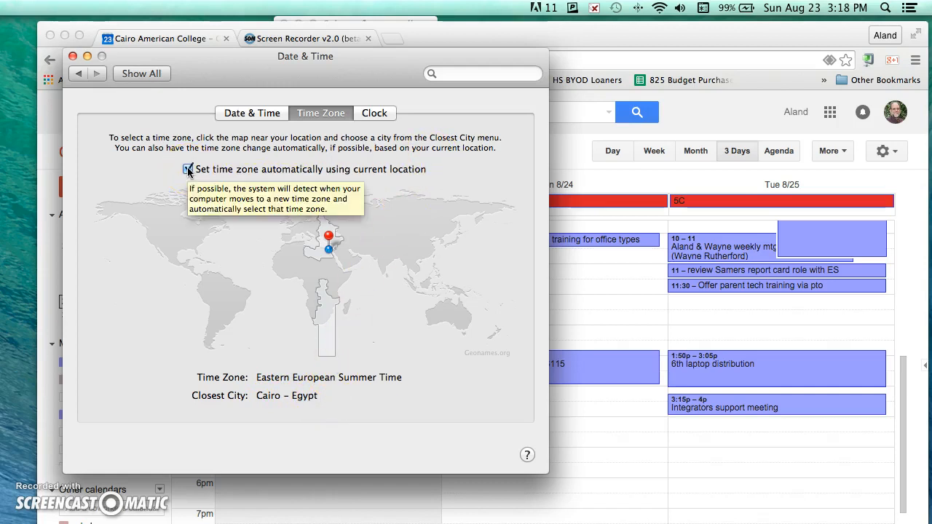
left_click(188, 169)
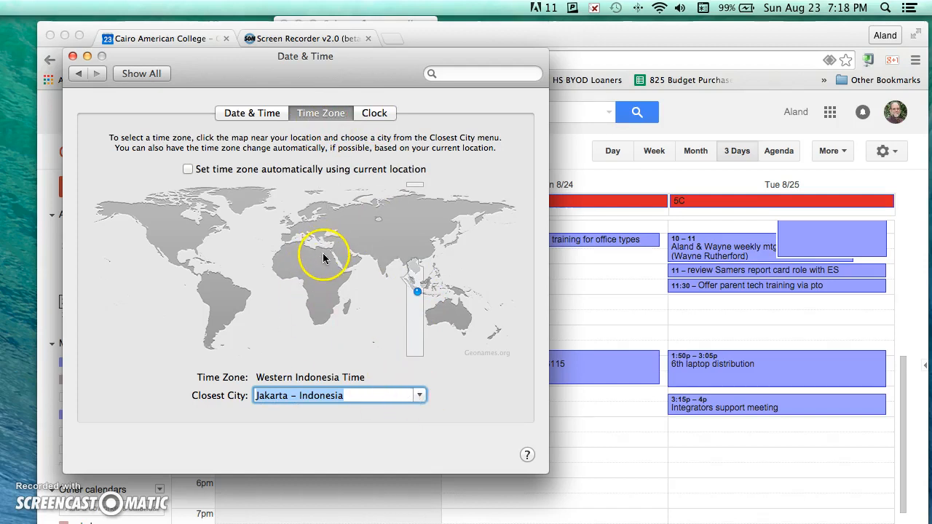
left_click(326, 247)
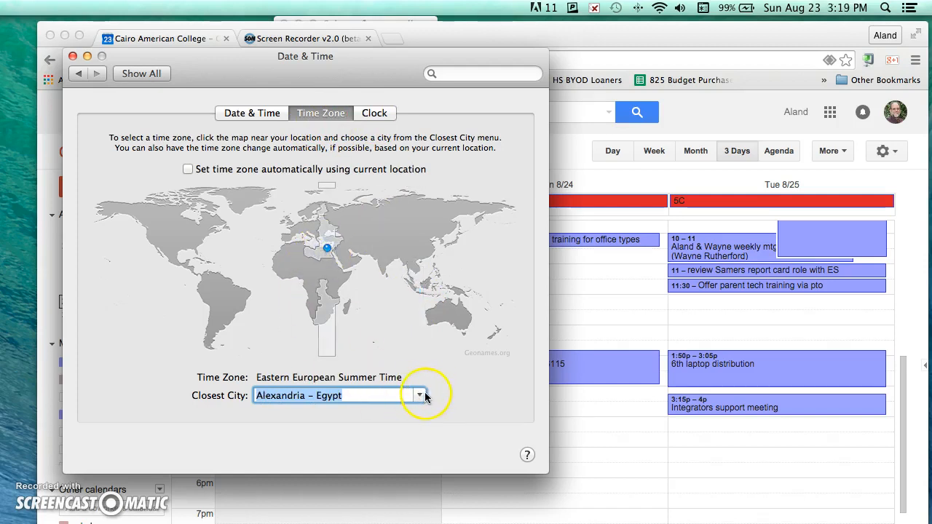
left_click(419, 396)
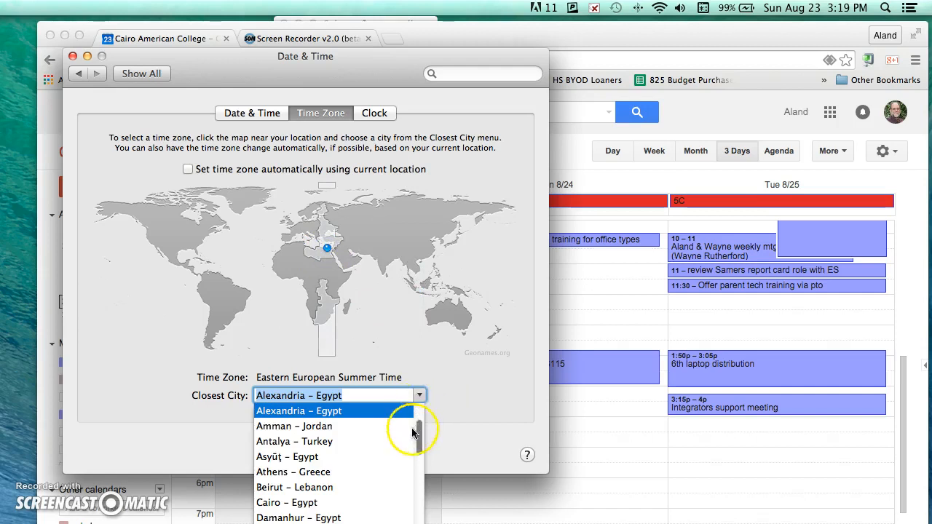
left_click(286, 503)
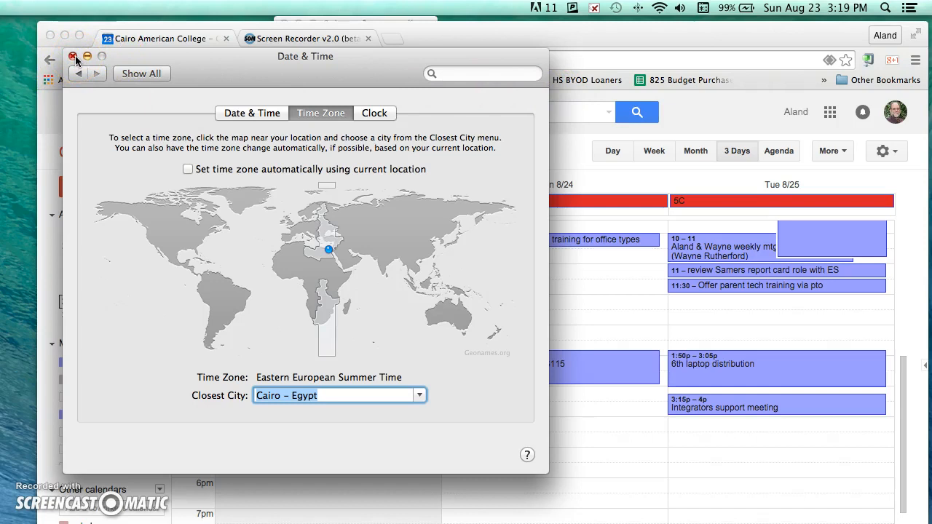
- Close Date & Time preferences and show Google Calendar's gear menu
left_click(73, 56)
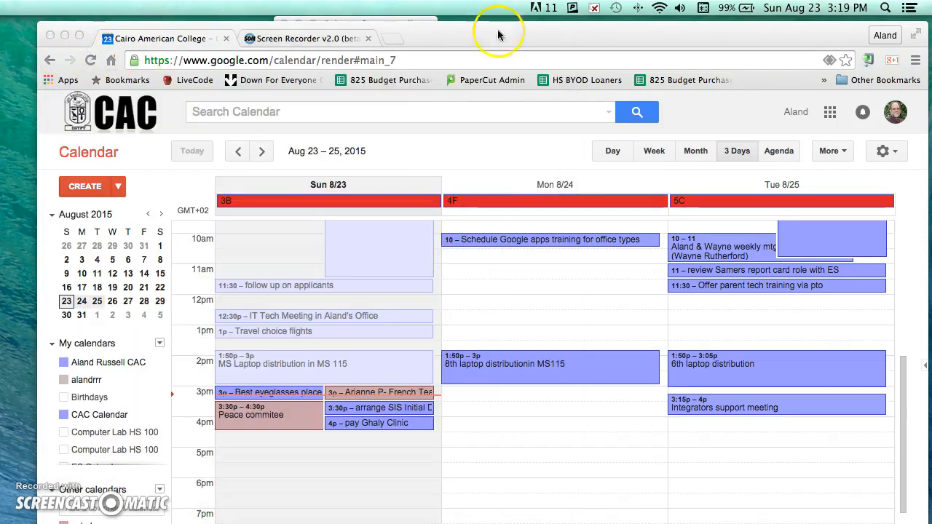
mouse_move(871, 13)
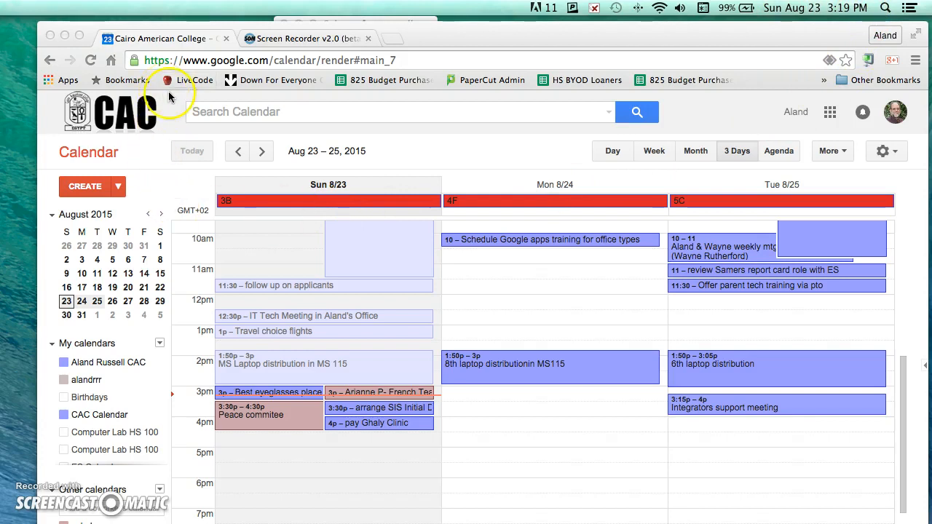
mouse_move(239, 51)
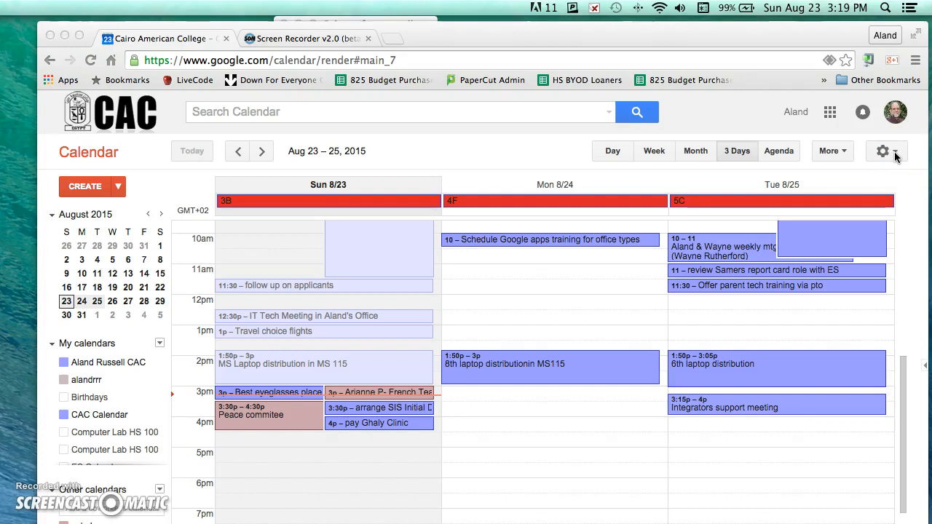
left_click(882, 151)
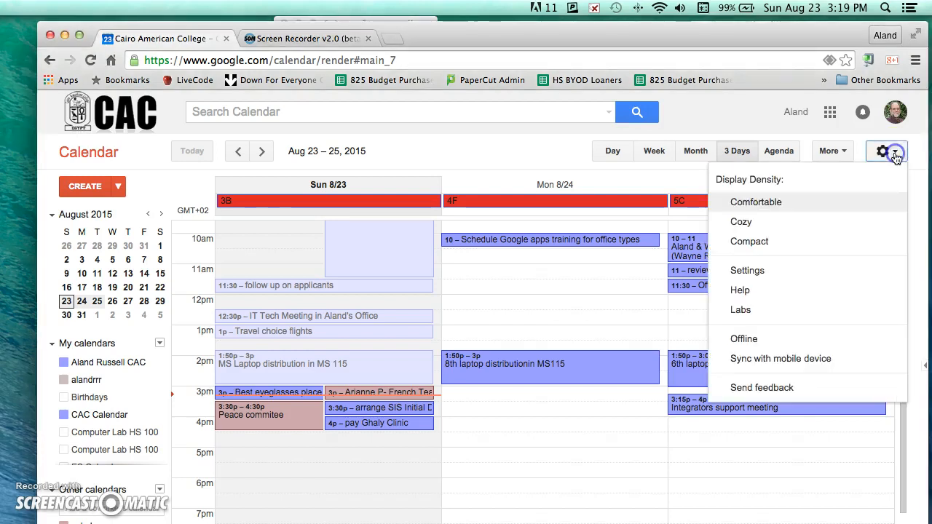
mouse_move(852, 186)
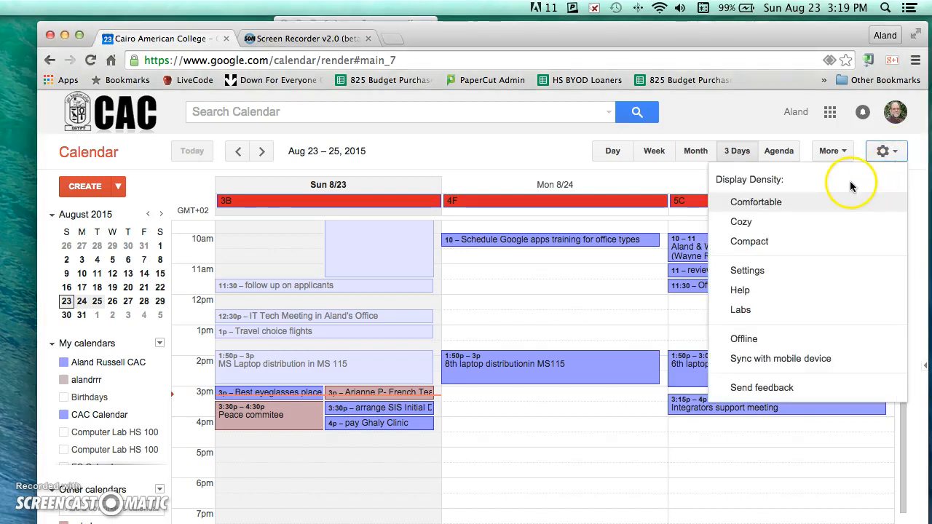
mouse_move(762, 275)
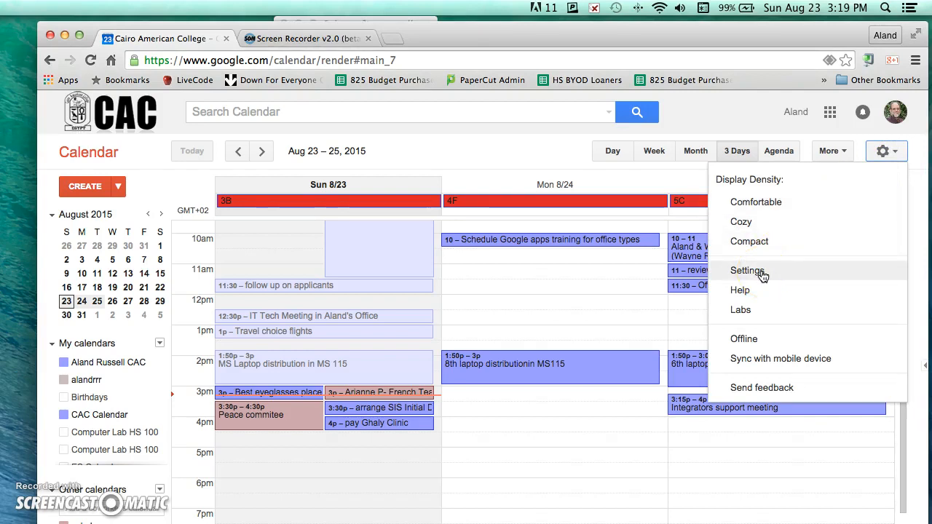
- Save Google Calendar general settings with Egypt and the (GMT+02:00) Cairo time zone
left_click(748, 270)
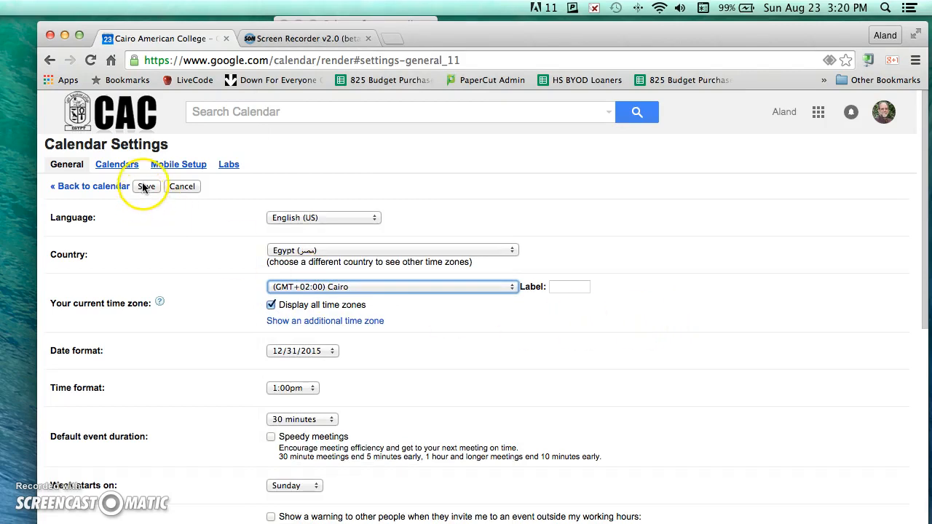
left_click(147, 186)
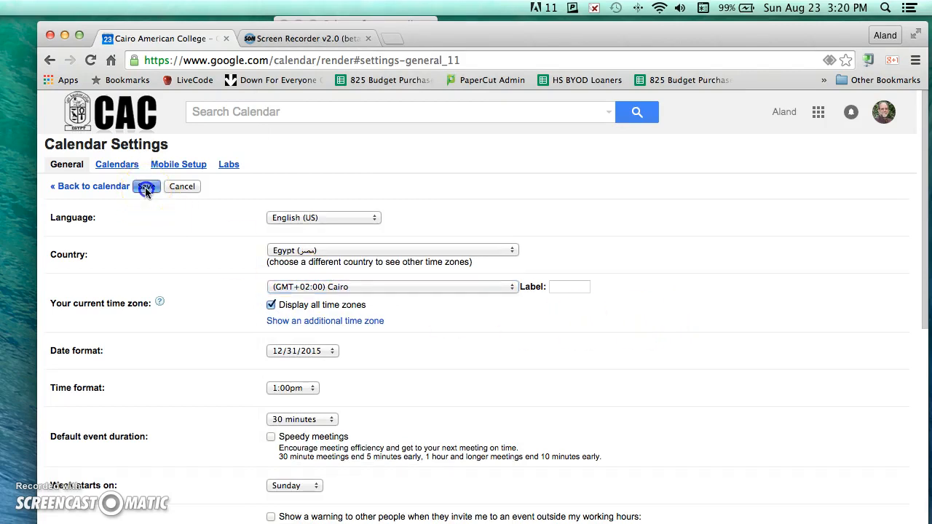
left_click(146, 186)
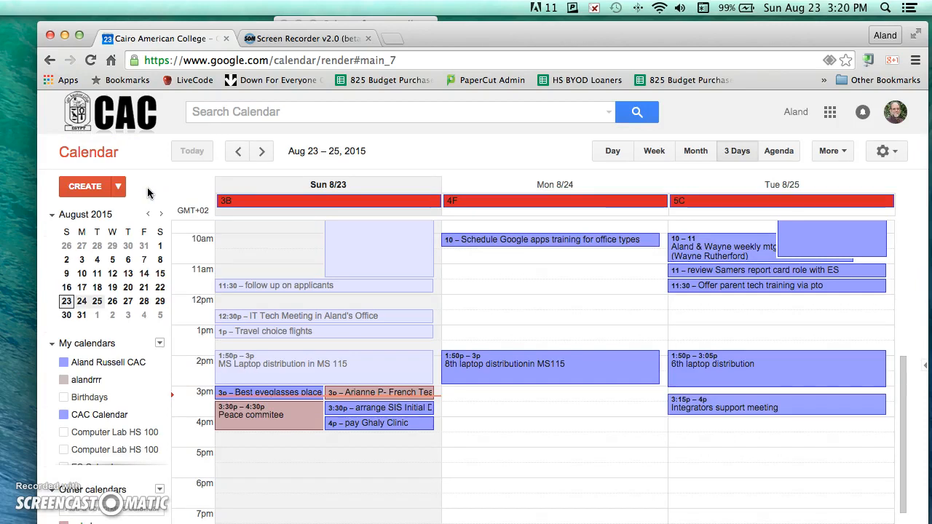